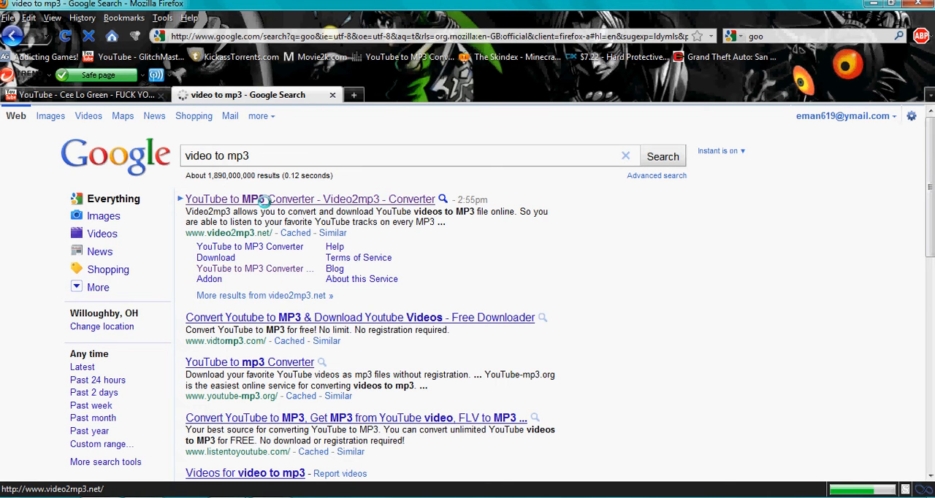
# Open the 'YouTube to MP3 Converter - Video2mp3' result from the video to mp3 search
pyautogui.click(310, 199)
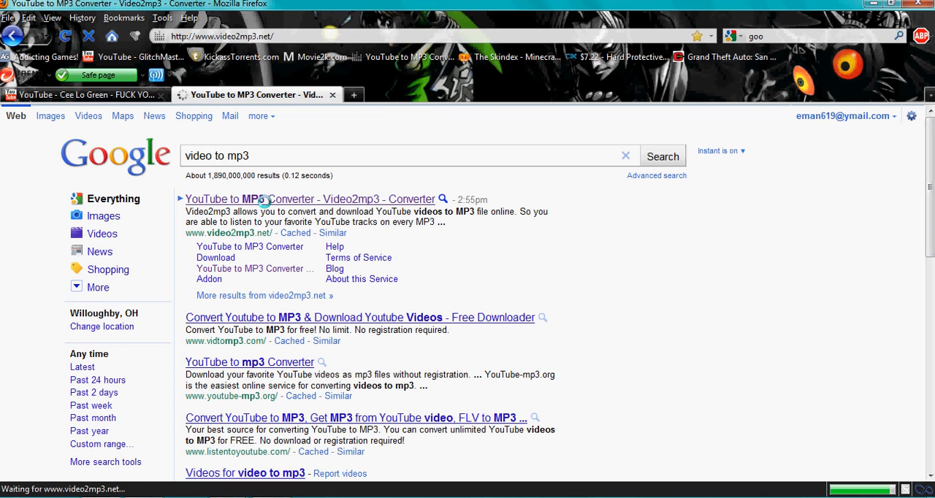
pyautogui.click(310, 199)
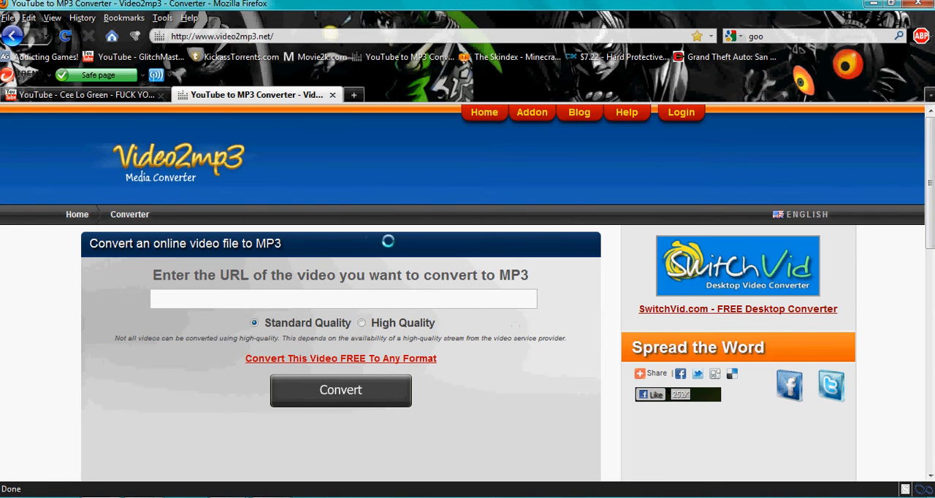
# Copy the Cee Lo Green video's YouTube URL from the address bar
pyautogui.click(83, 95)
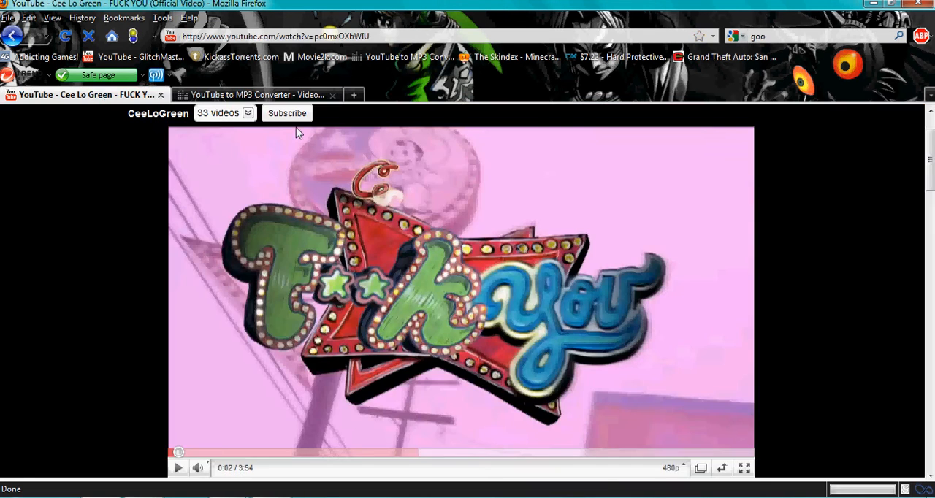
pyautogui.moveTo(323, 189)
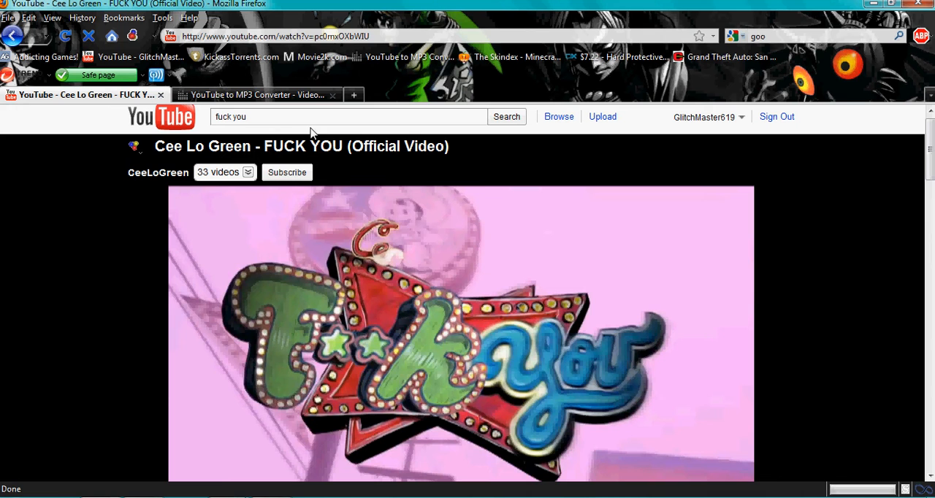
pyautogui.moveTo(256, 129)
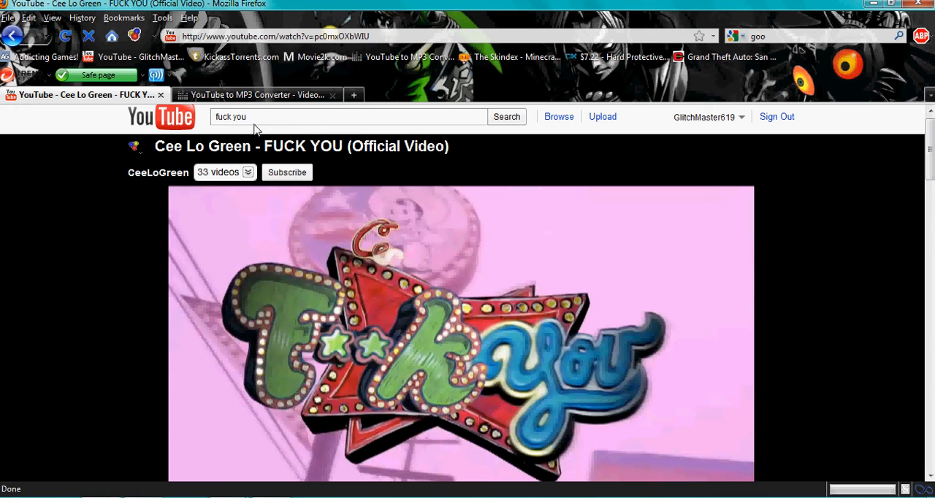
pyautogui.rightClick(292, 36)
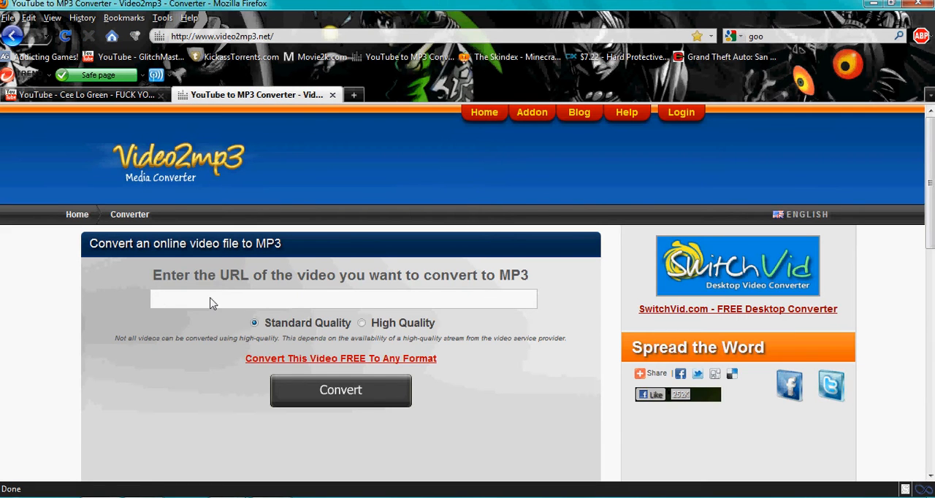
pyautogui.write('http://www.youtube.com/watch?v=pc0mxOXbWlU')
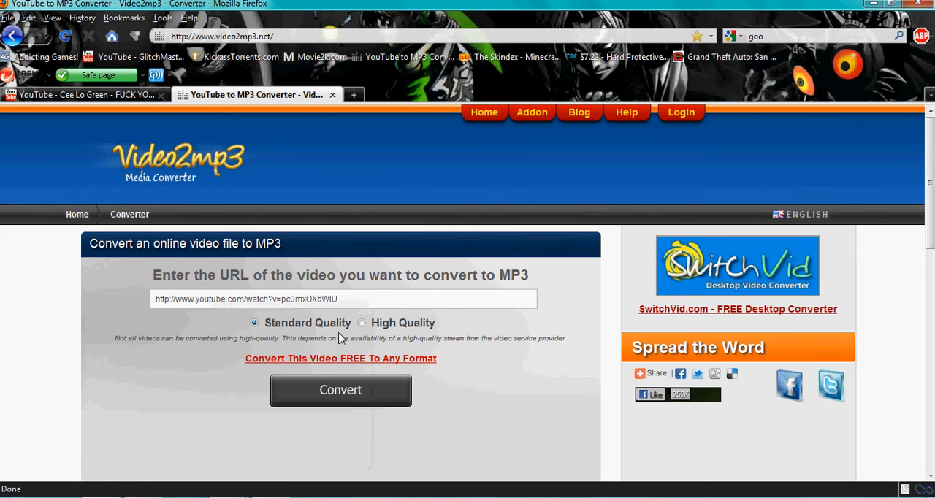
pyautogui.click(340, 390)
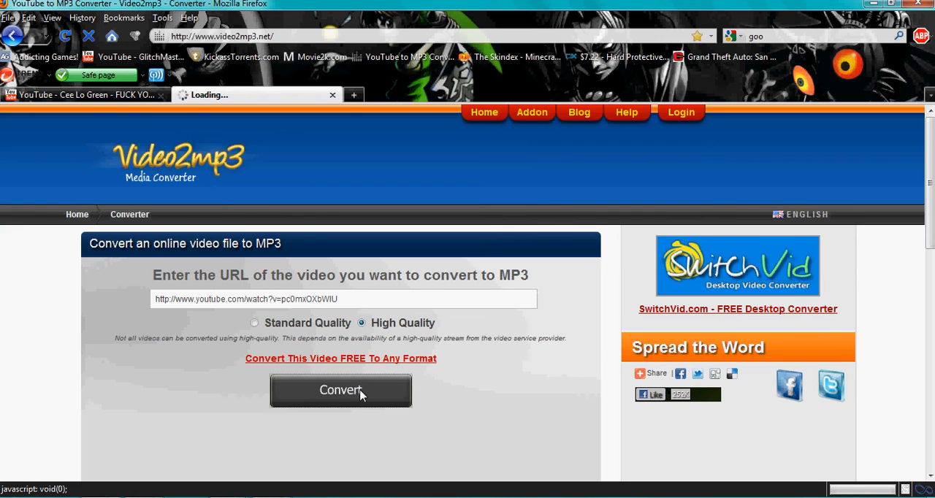
pyautogui.click(341, 390)
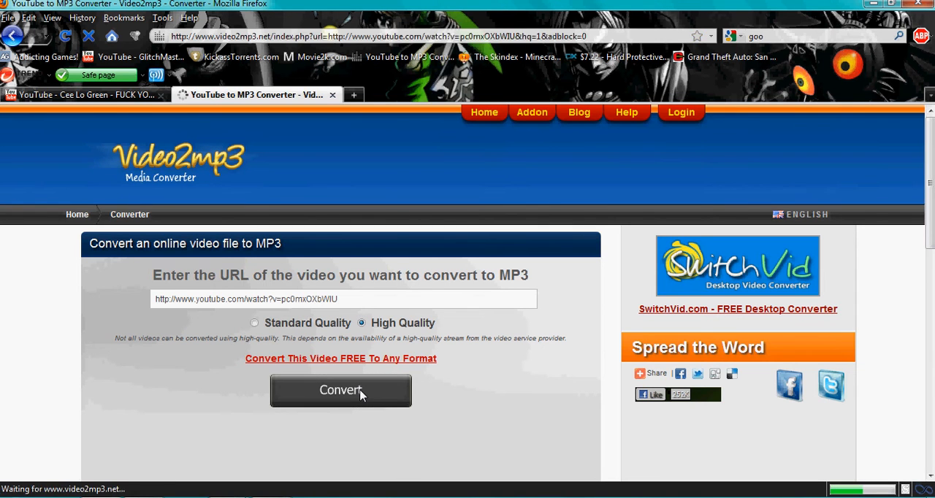
pyautogui.click(341, 390)
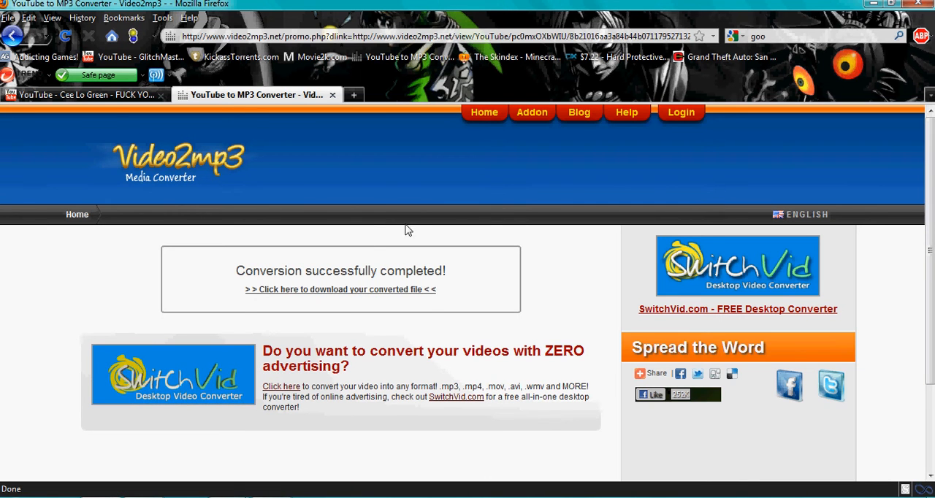
pyautogui.moveTo(834, 134)
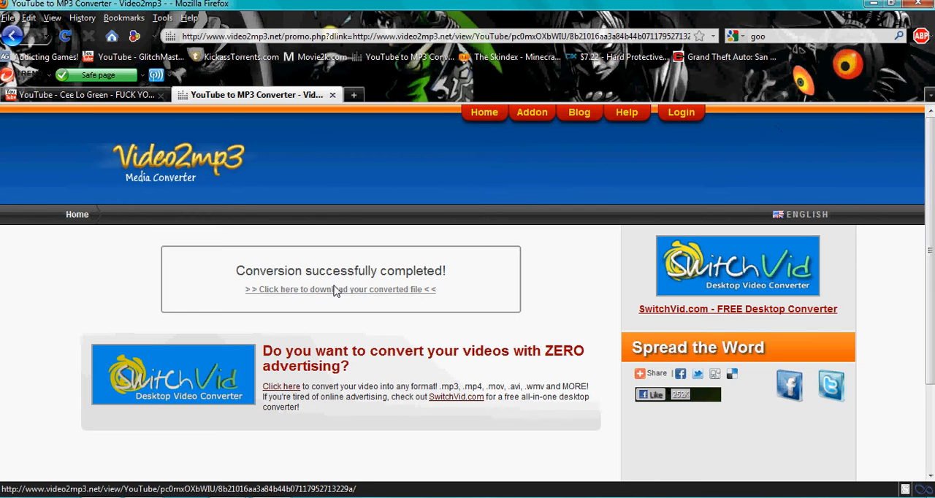
# Download the 5.35 MB high-quality Cee Lo Green MP3 from the download page
pyautogui.click(340, 289)
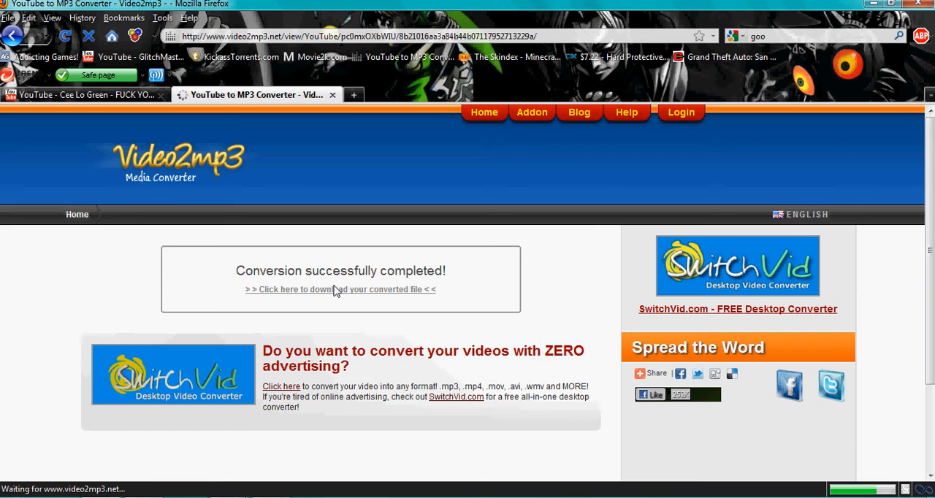
pyautogui.click(340, 289)
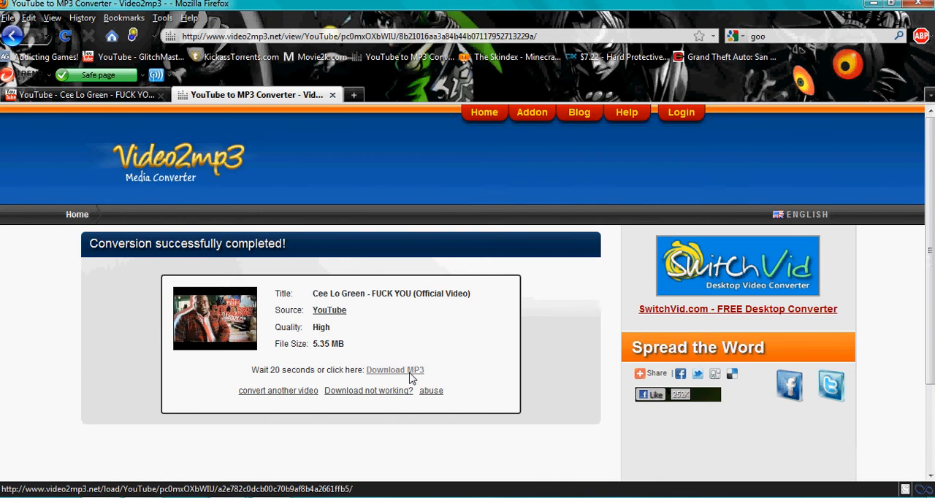
pyautogui.click(395, 370)
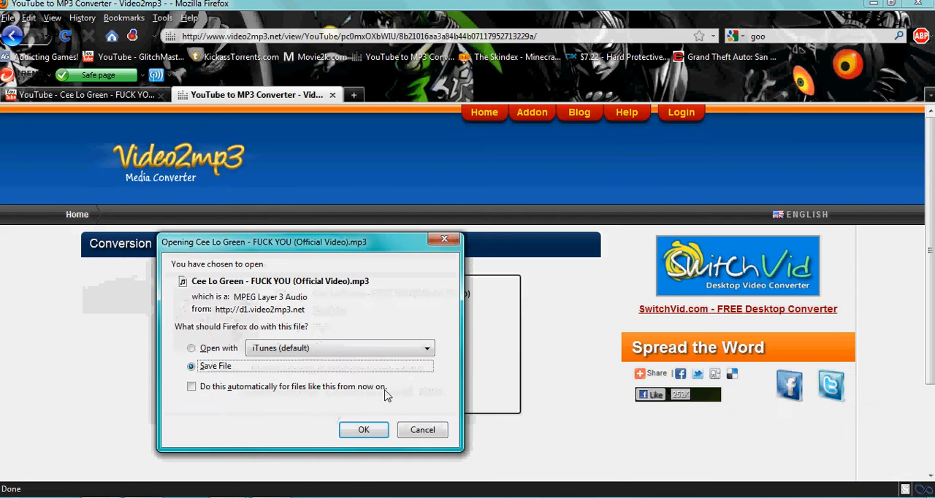
# Save the Cee Lo Green MP3 into Libraries > Music > My Music
pyautogui.click(364, 429)
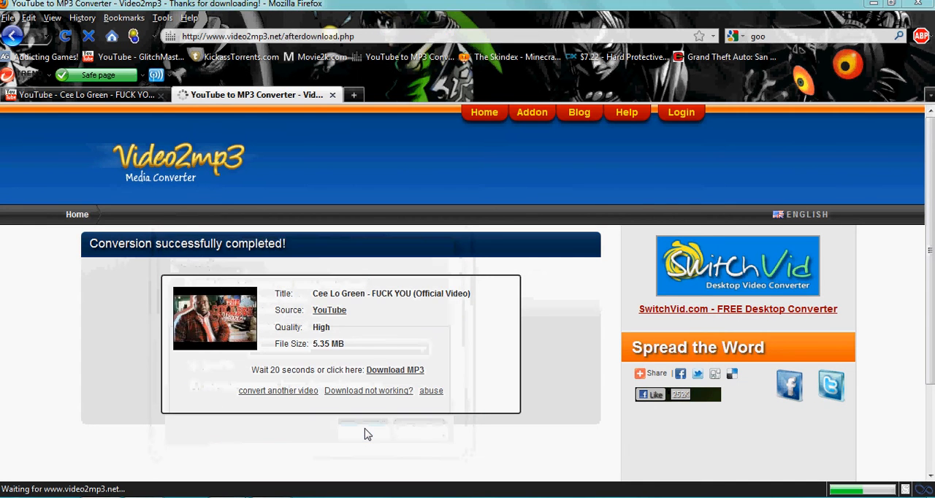
pyautogui.click(394, 369)
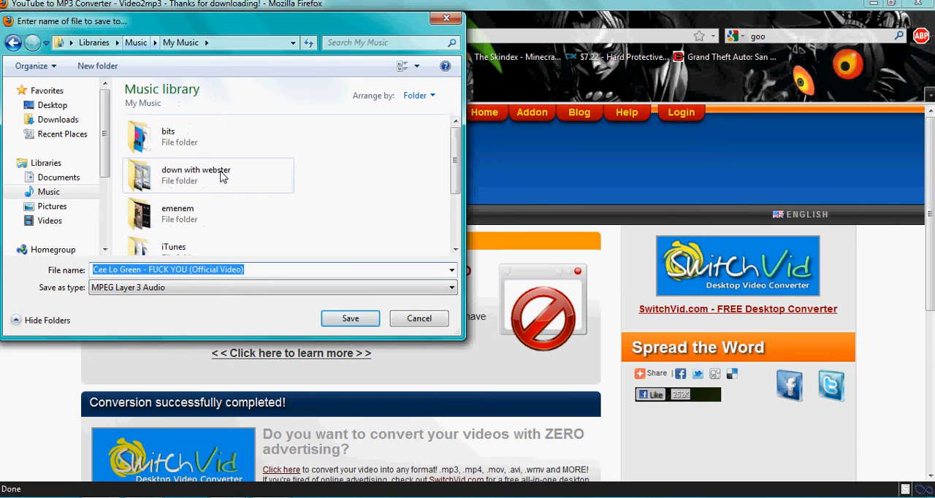
pyautogui.click(350, 319)
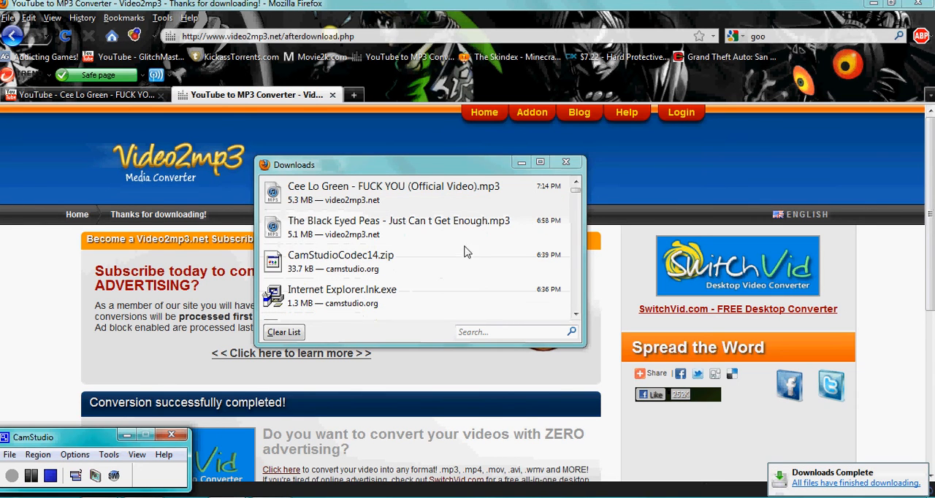
# Close the Firefox Downloads window showing the finished MP3 download
pyautogui.click(566, 162)
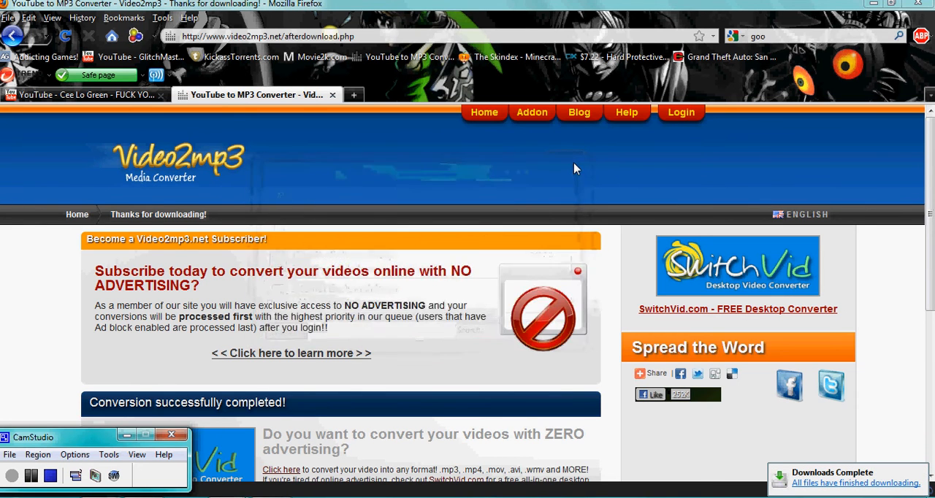